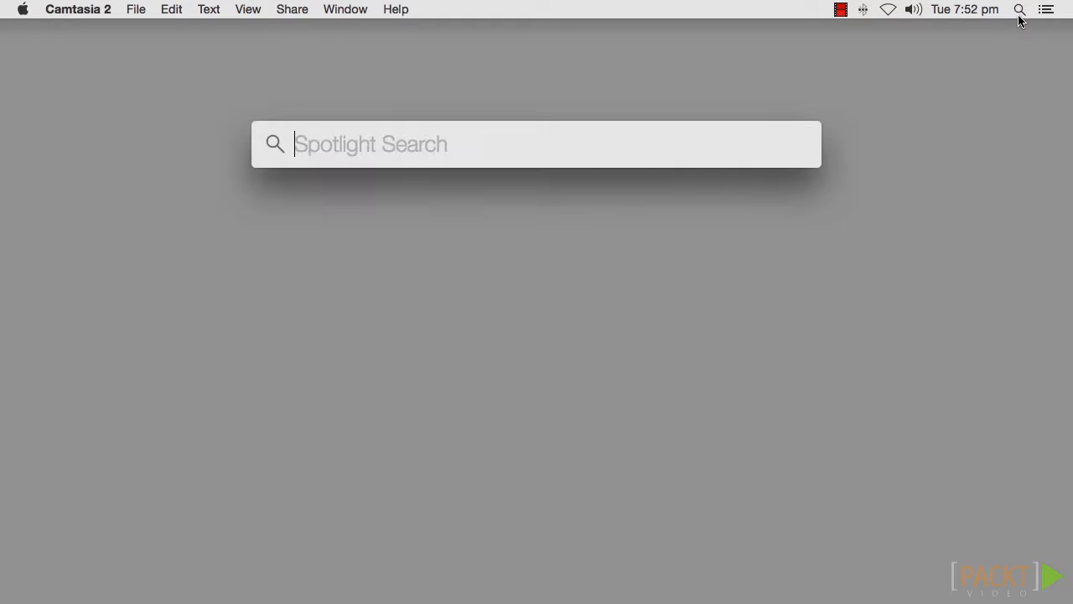
# - Launch Terminal from Spotlight and install nginx with brew install nginx
pyautogui.write('terminal')
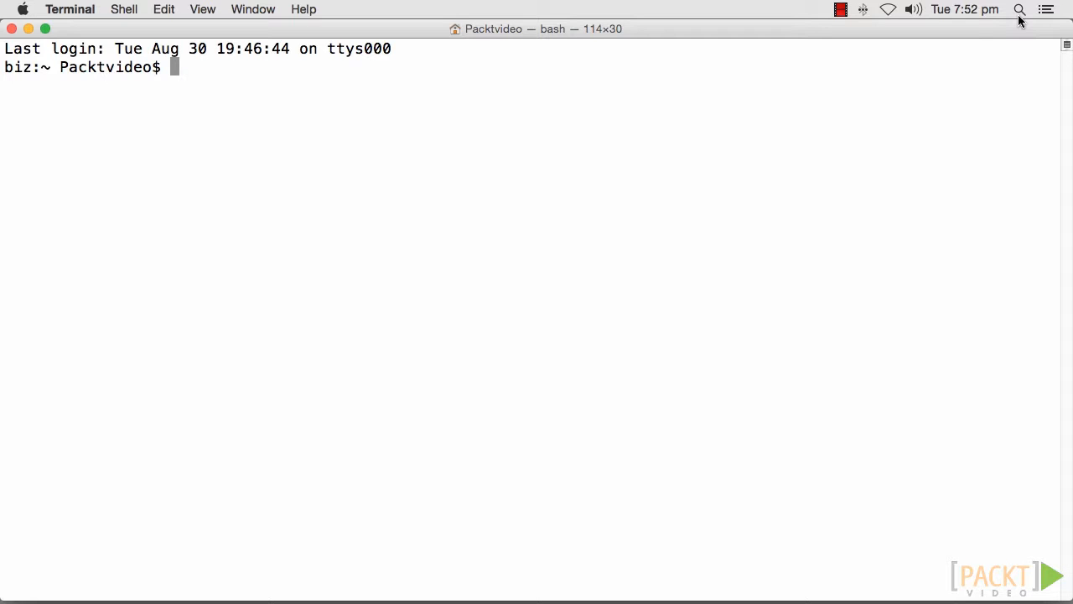
pyautogui.write('brew install')
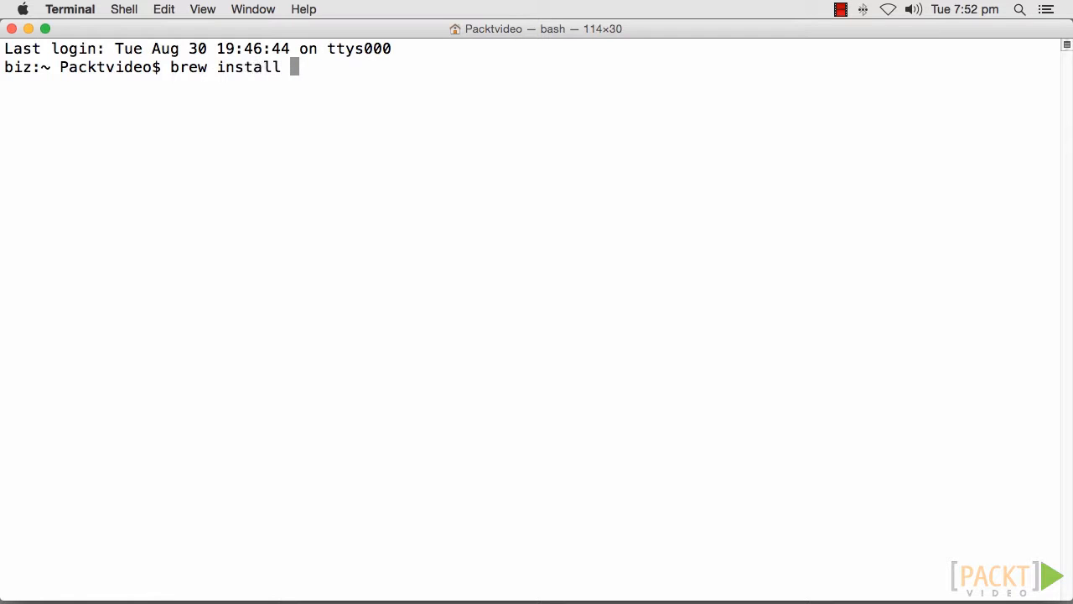
pyautogui.write('nginx')
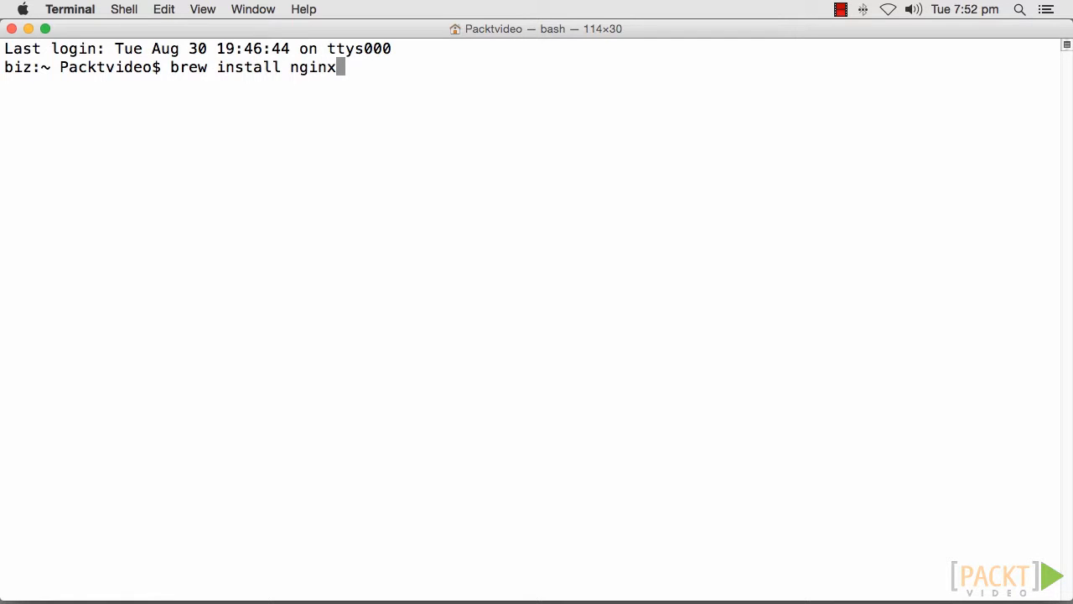
pyautogui.press('ctrl+u')
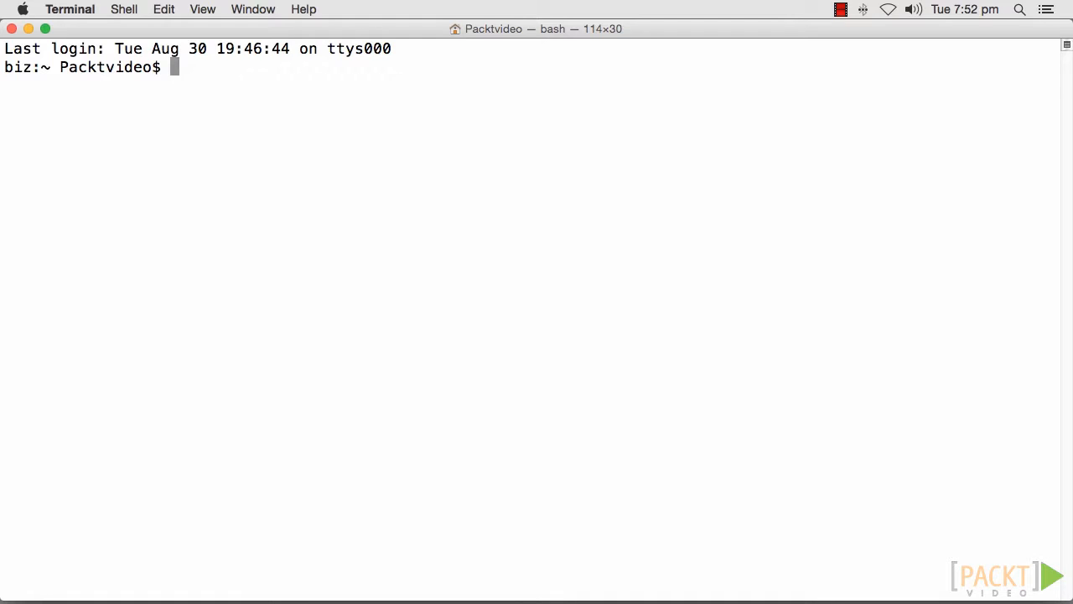
# - Stop the running nginx server with sudo nginx -s stop
pyautogui.write('sudo')
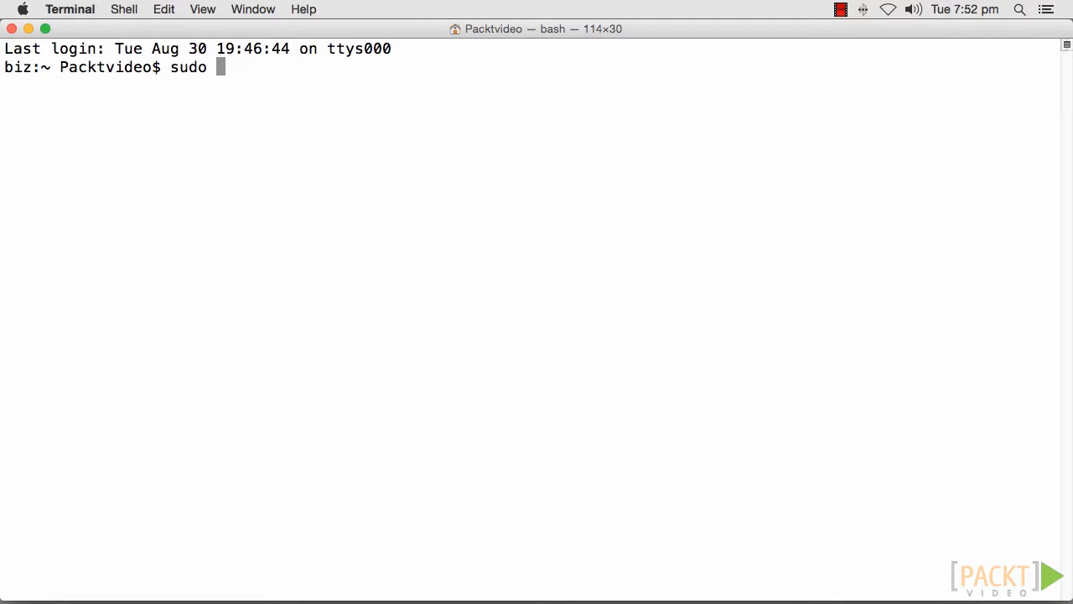
pyautogui.write('nginx')
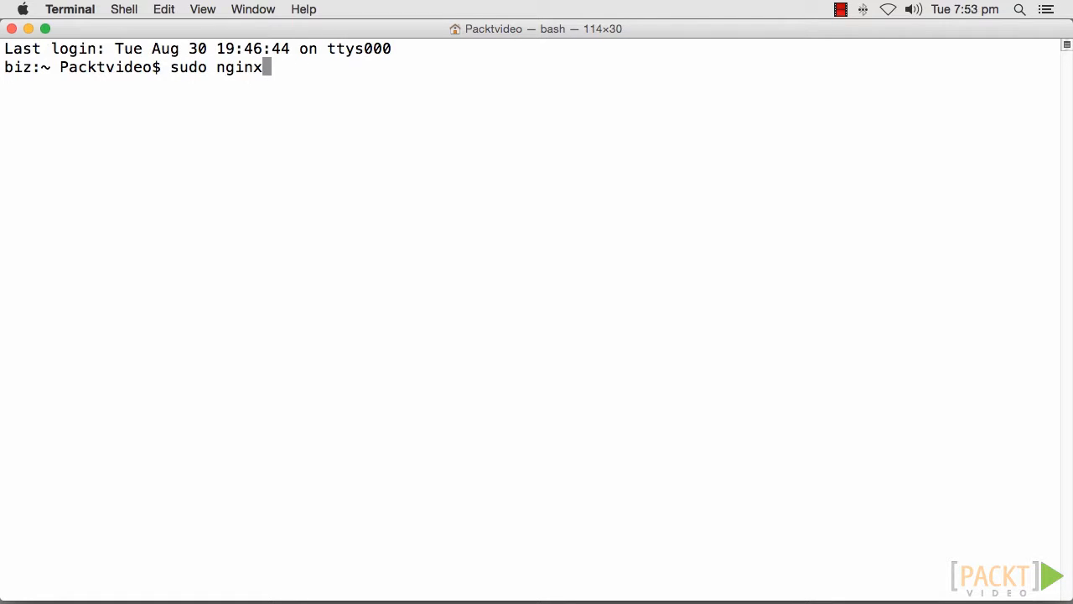
pyautogui.write('-s')
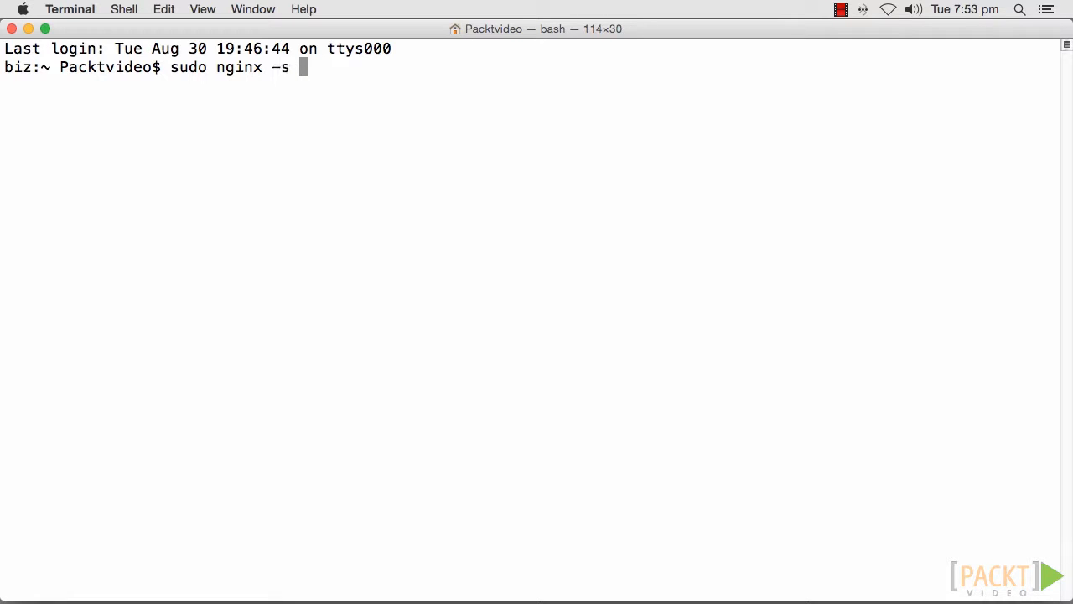
pyautogui.write('stop')
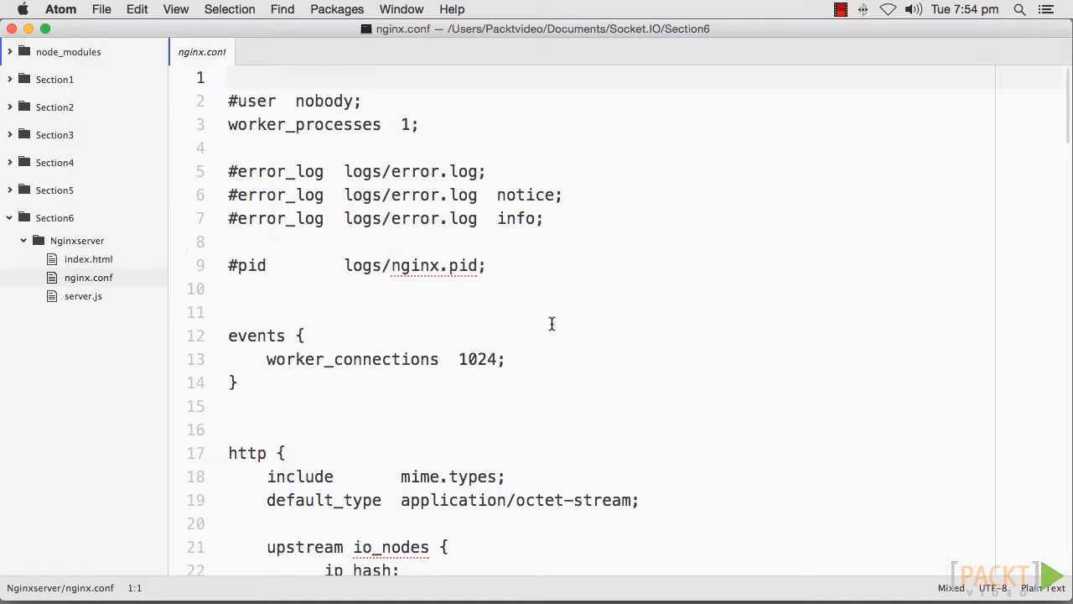
pyautogui.scroll(-3)
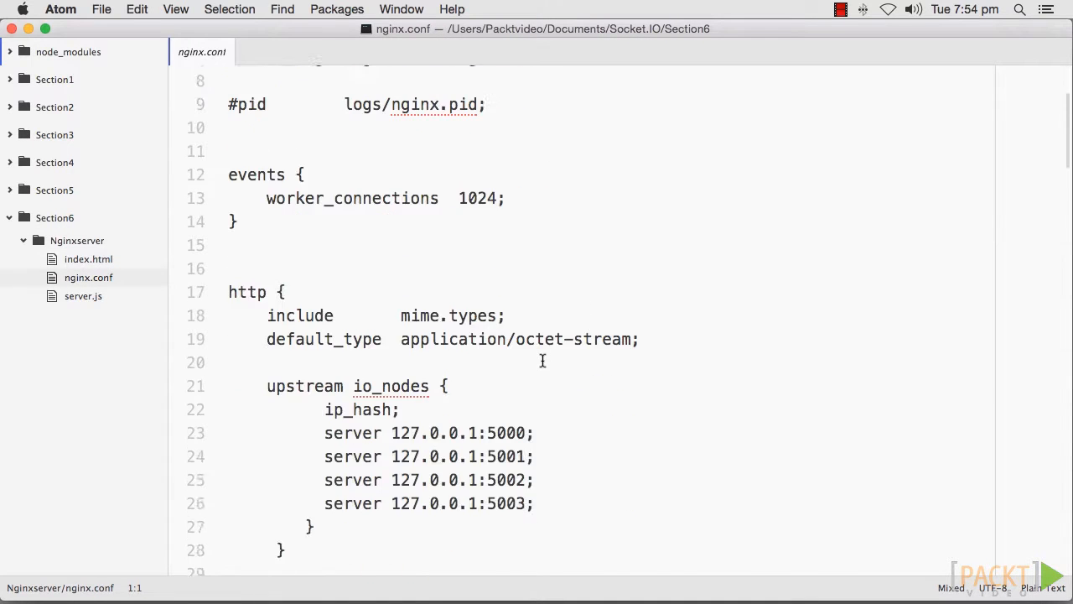
pyautogui.scroll(-3)
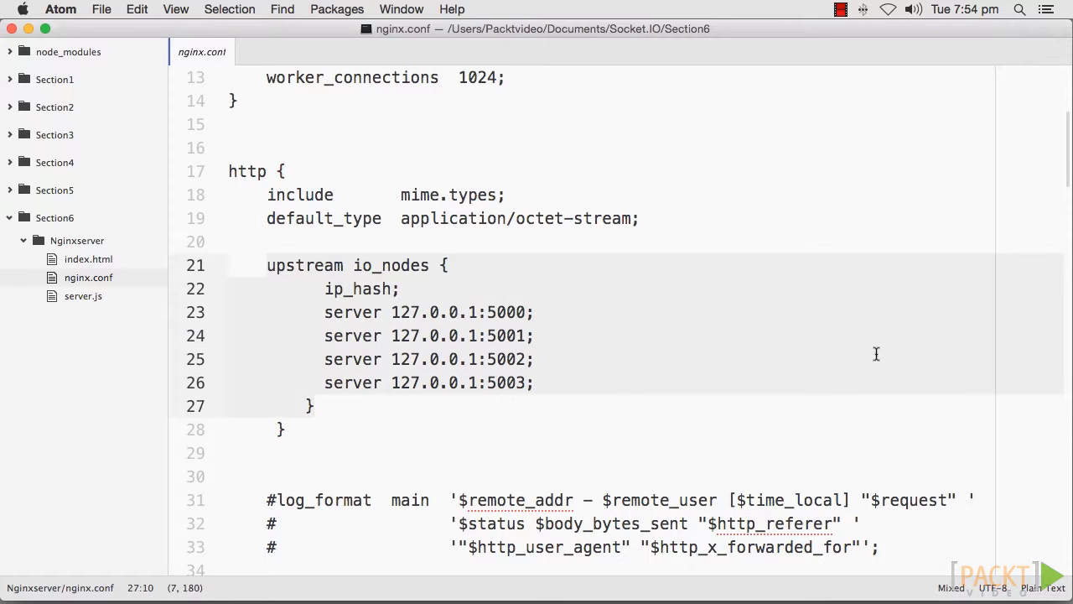
pyautogui.scroll(-3)
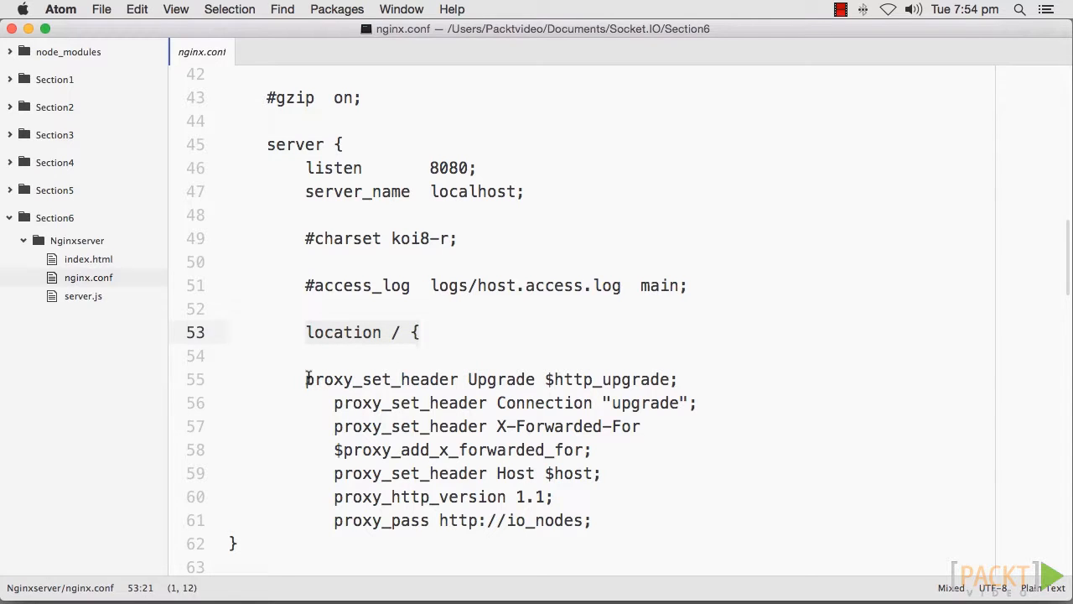
pyautogui.moveTo(305, 379); pyautogui.dragTo(544, 496)
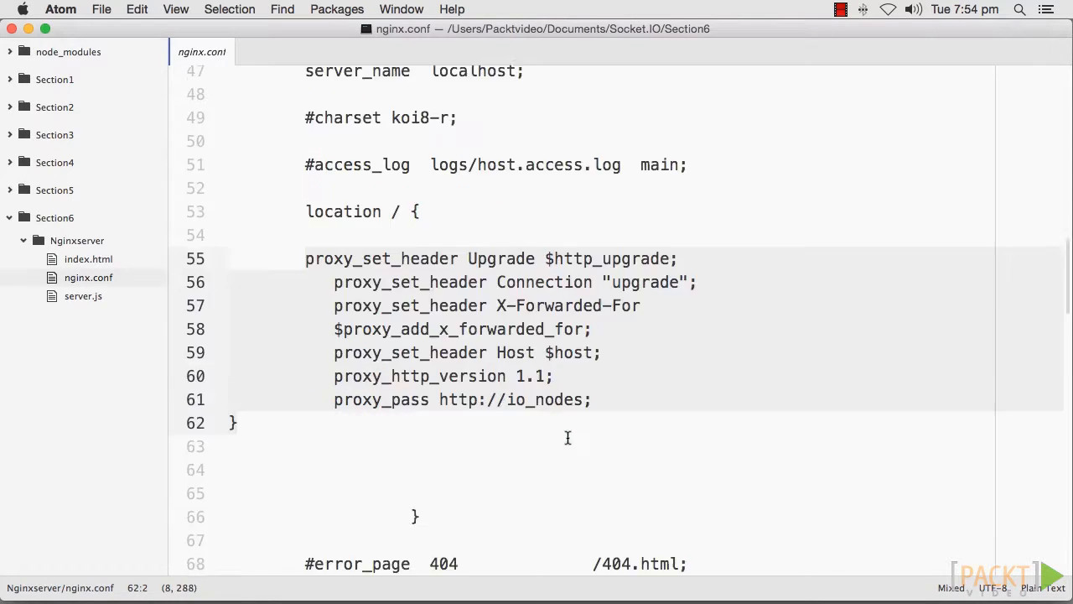
pyautogui.click(83, 295)
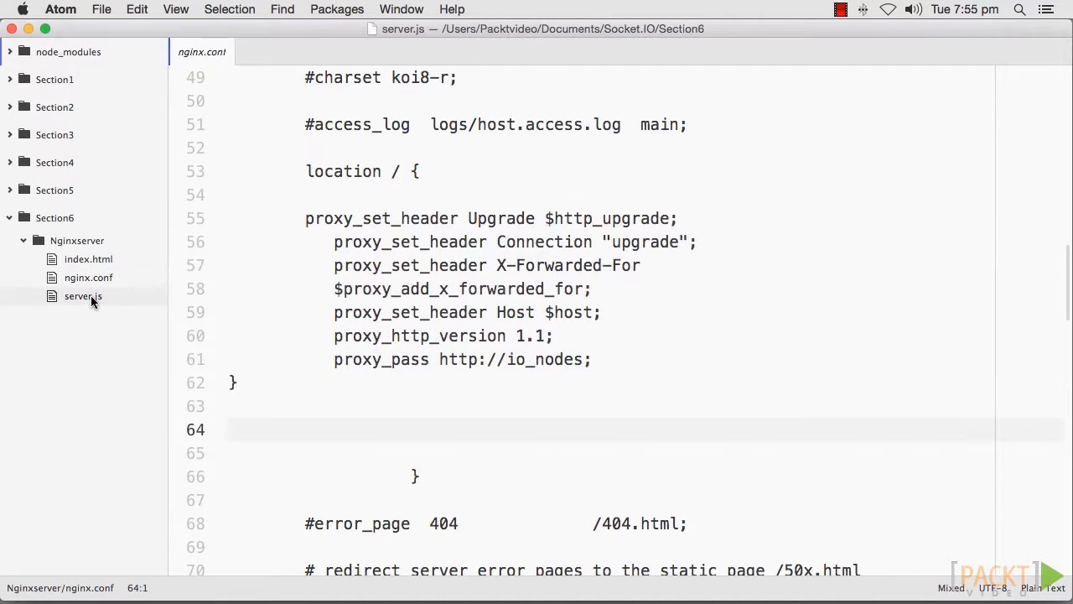
# - View server.js in Nginxserver and note the Express server listens on port 8080
pyautogui.click(82, 296)
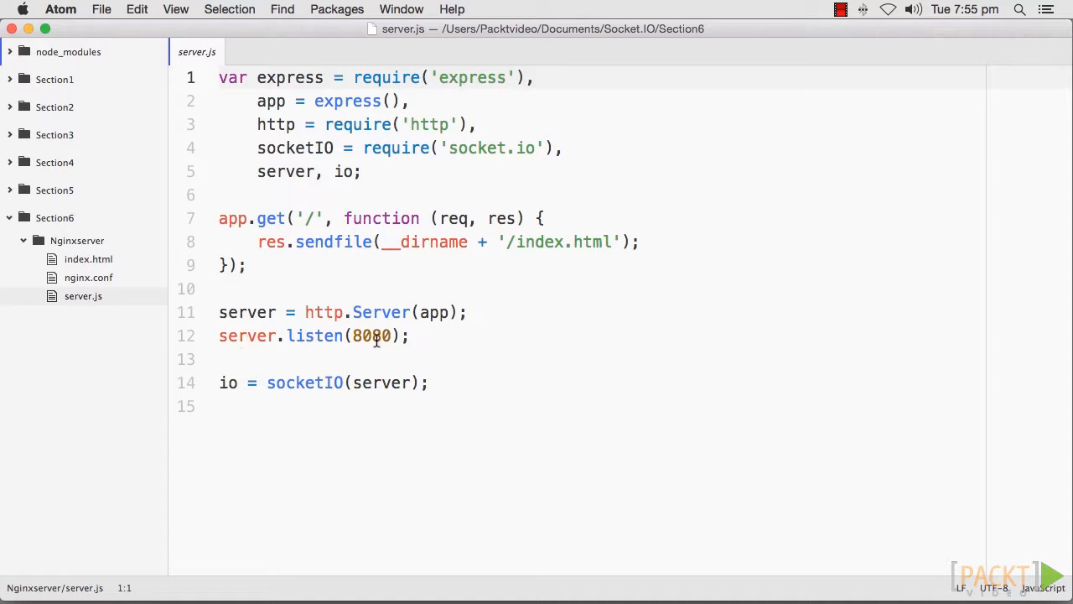
pyautogui.click(88, 259)
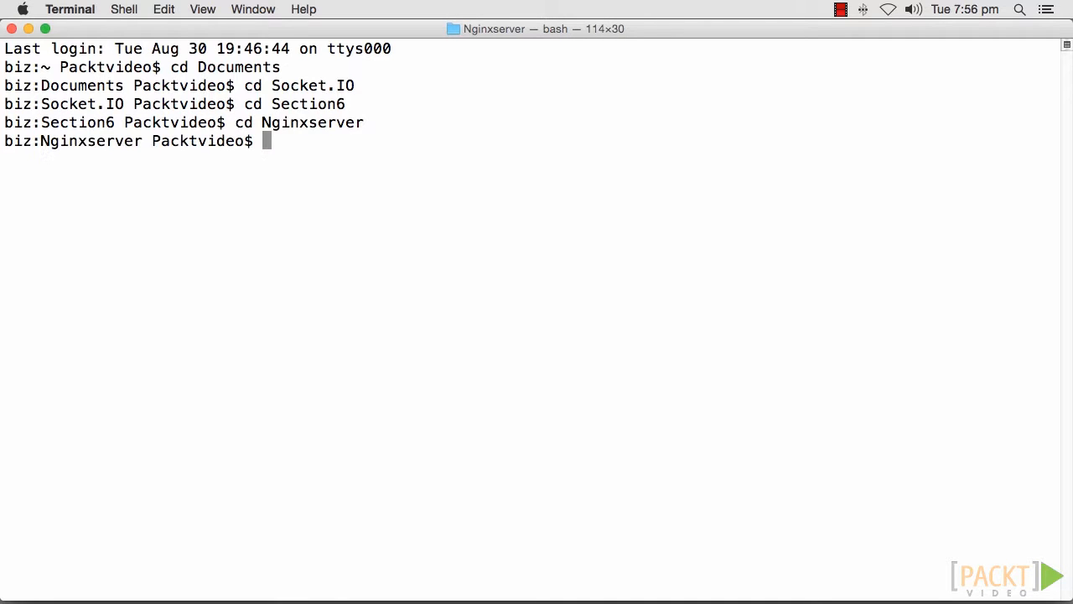
# - Start the Express server in the Nginxserver folder with node server.js
pyautogui.write('node se')
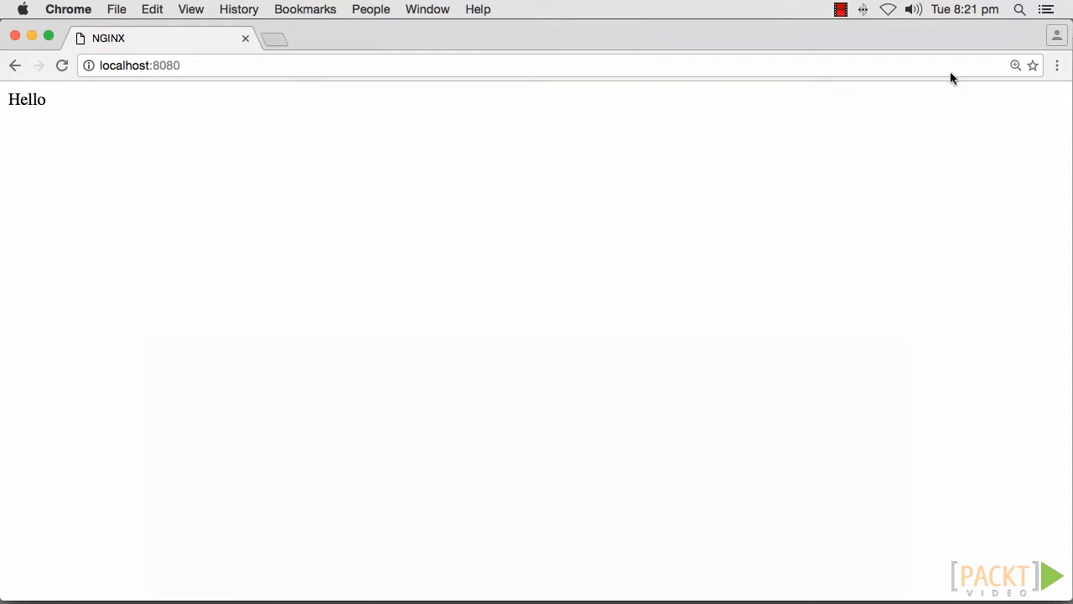
pyautogui.moveTo(375, 315)
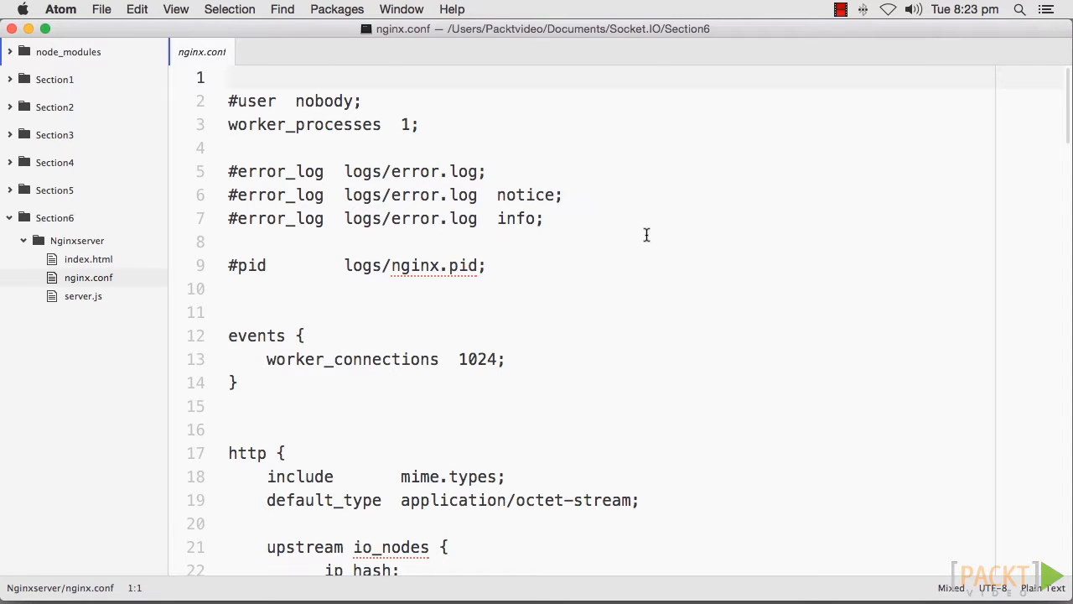
pyautogui.click(229, 335)
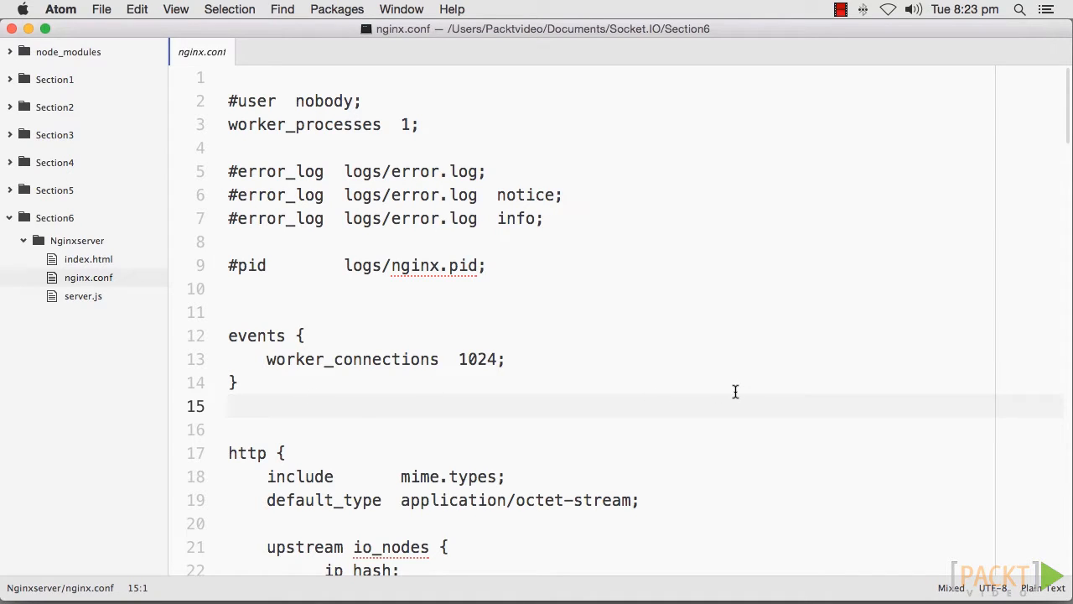
pyautogui.click(231, 405)
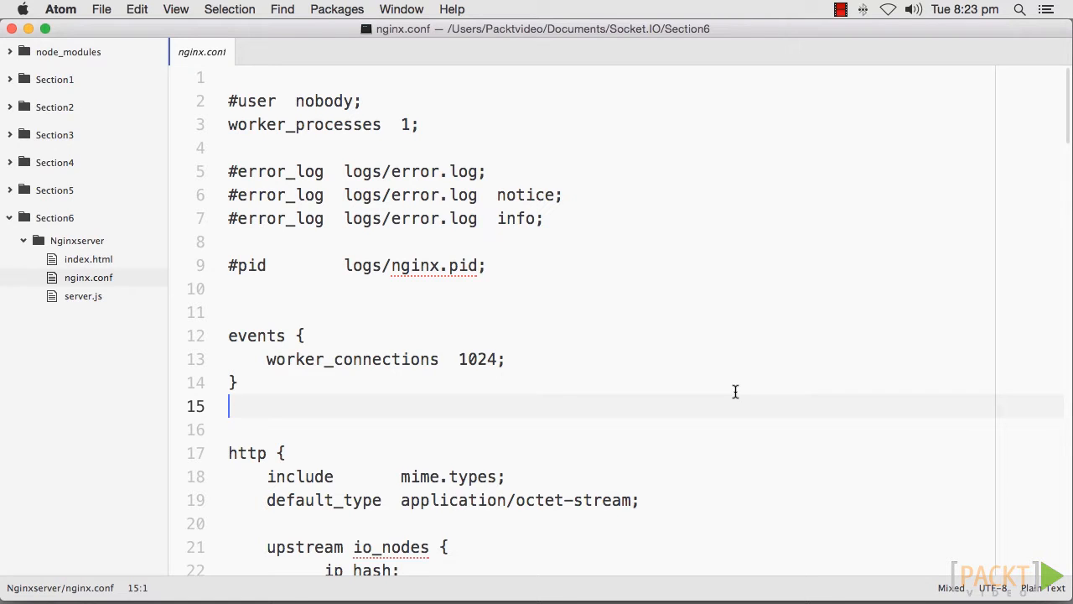
pyautogui.moveTo(892, 367)
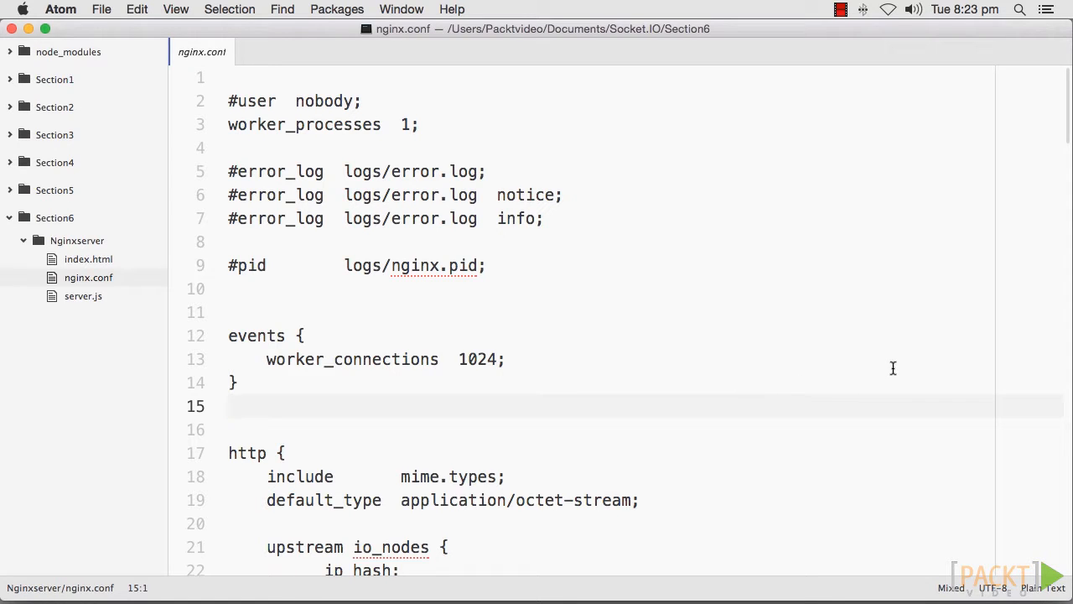